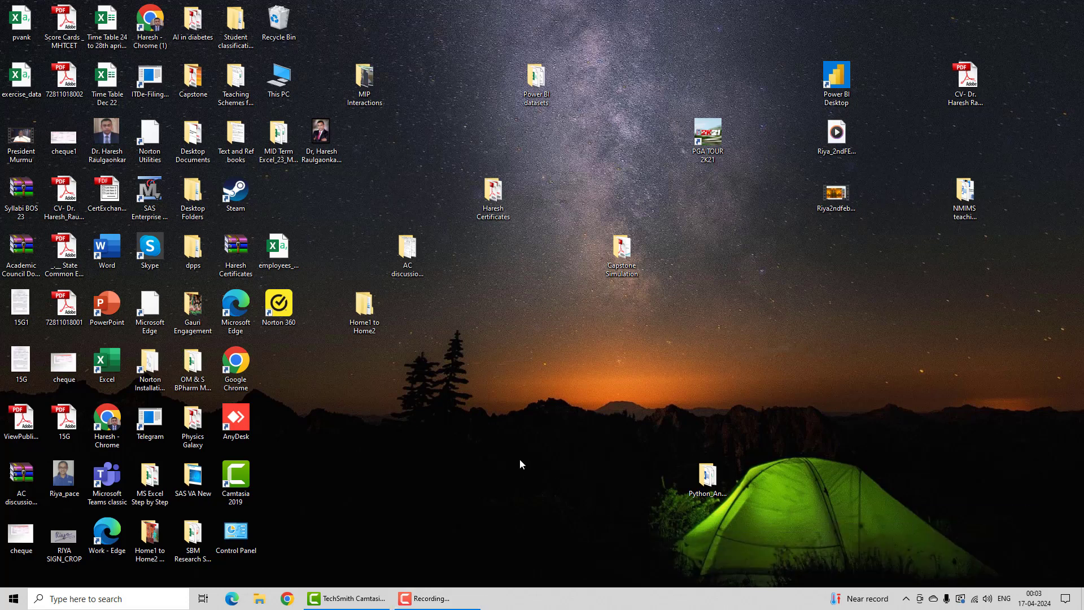
mouse_move(494, 447)
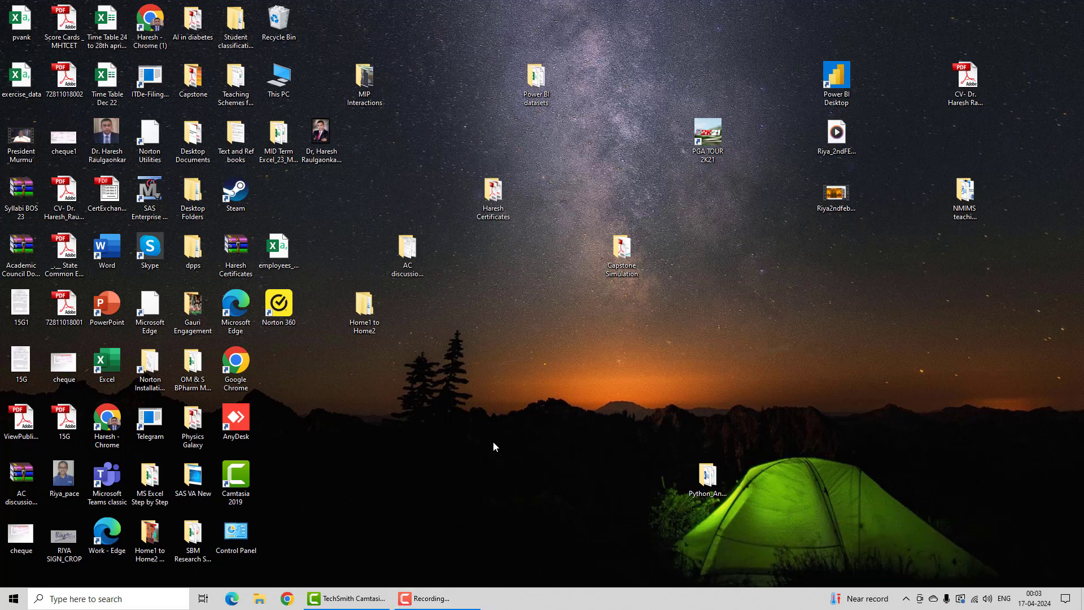
mouse_move(499, 446)
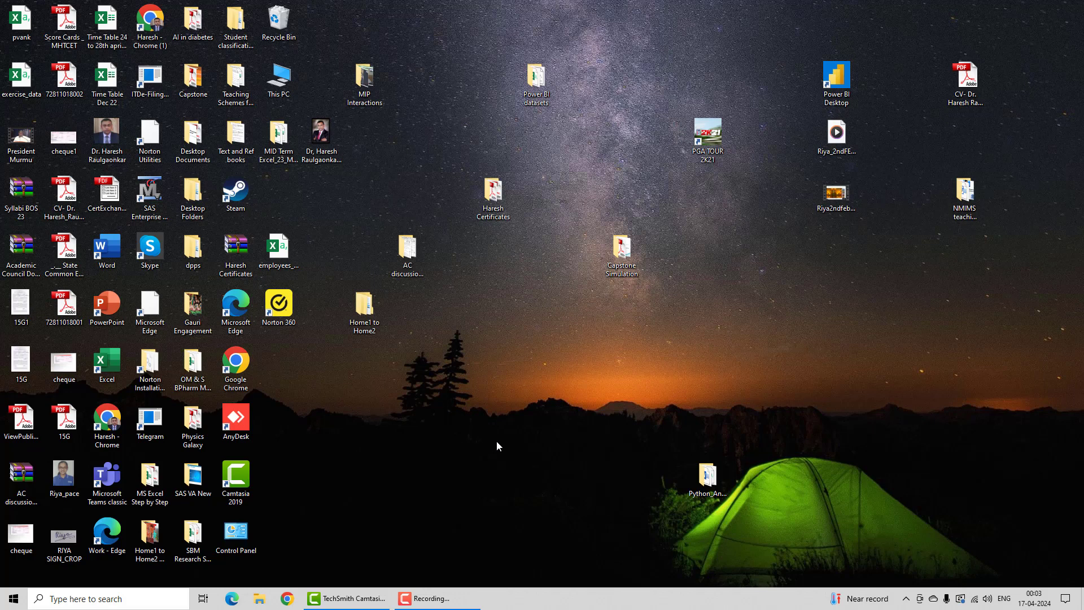
mouse_move(490, 416)
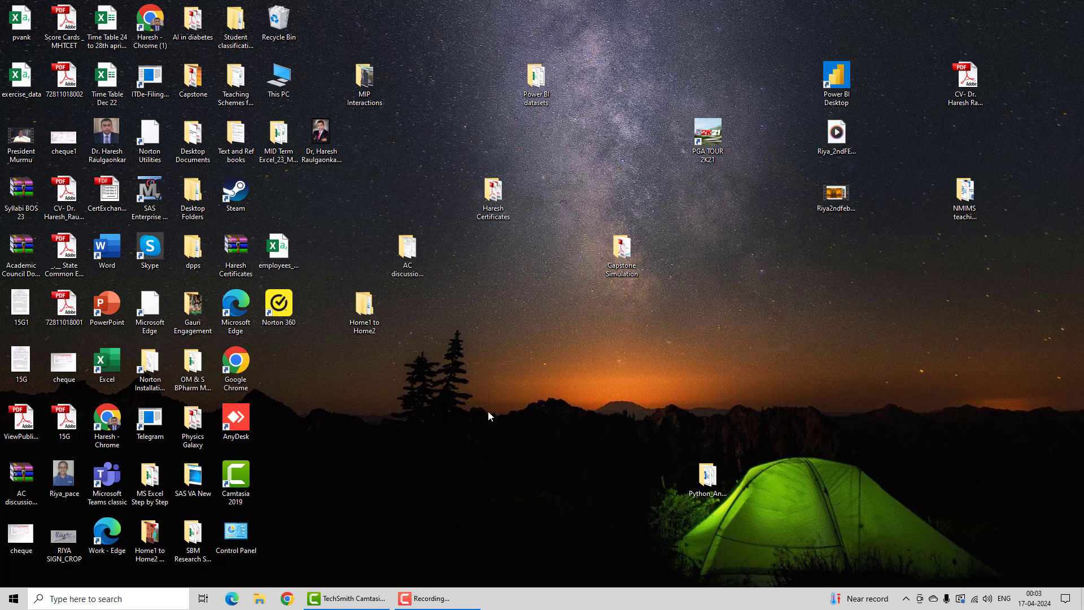
mouse_move(294, 446)
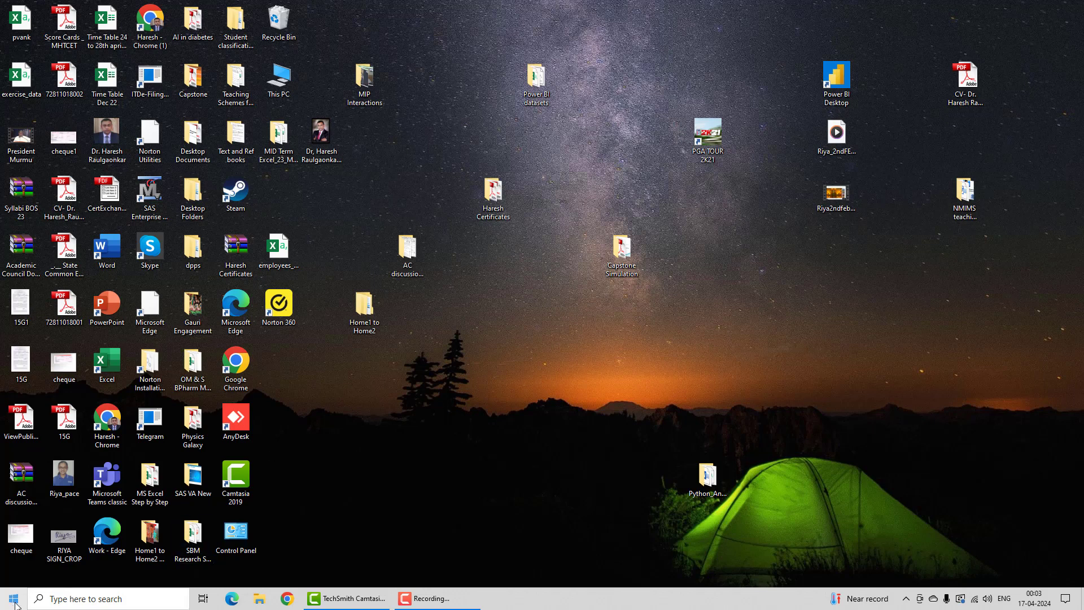
Launch IBM SPSS Statistics 21 from the IBM SPSS Statistics group in the installed programs list.
left_click(9, 599)
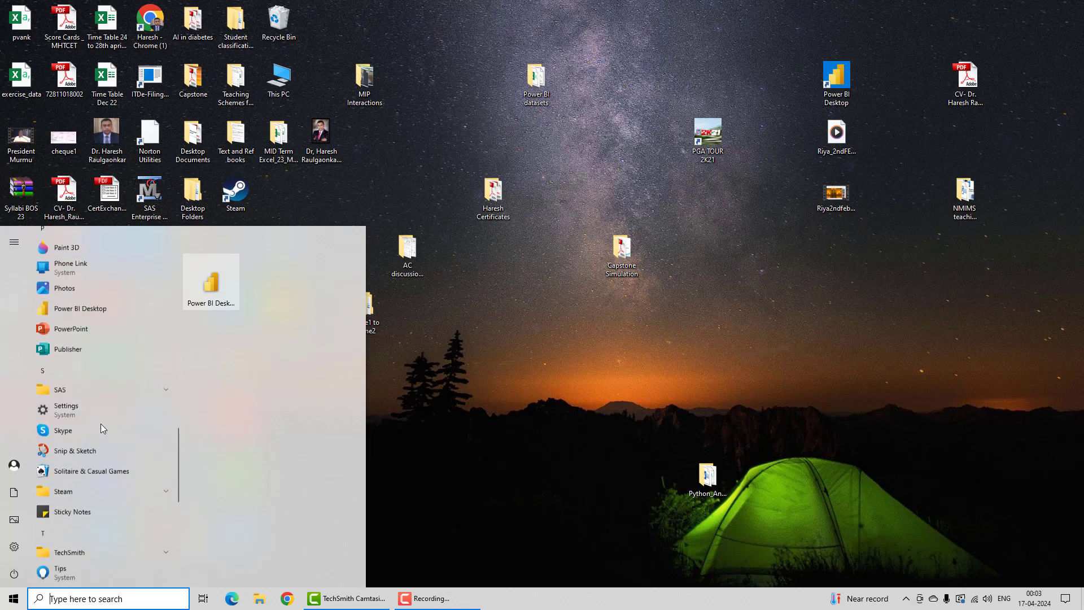
scroll("down", 3)
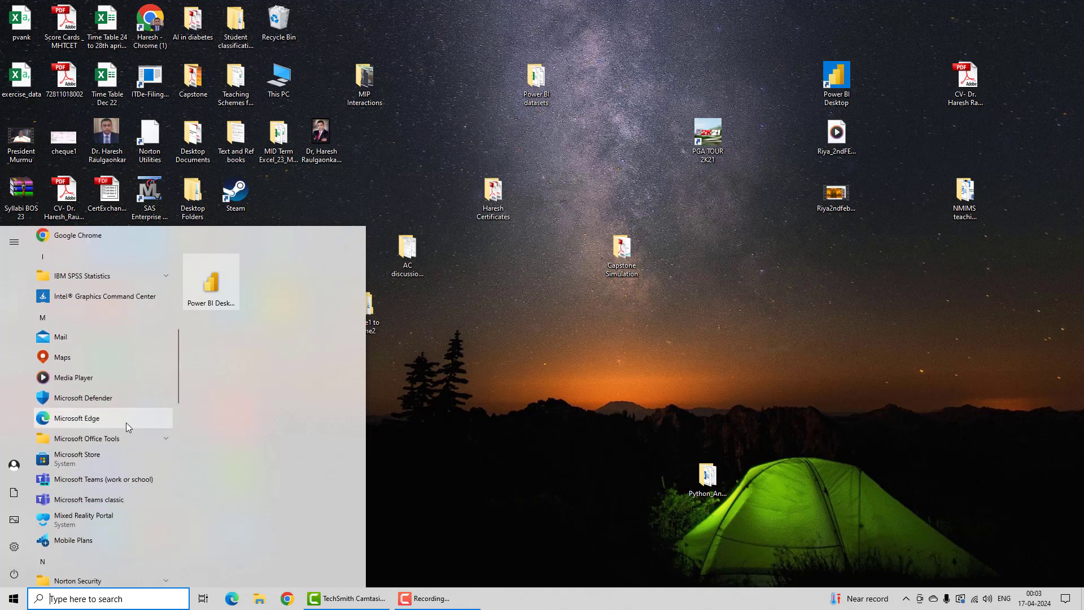
left_click(82, 276)
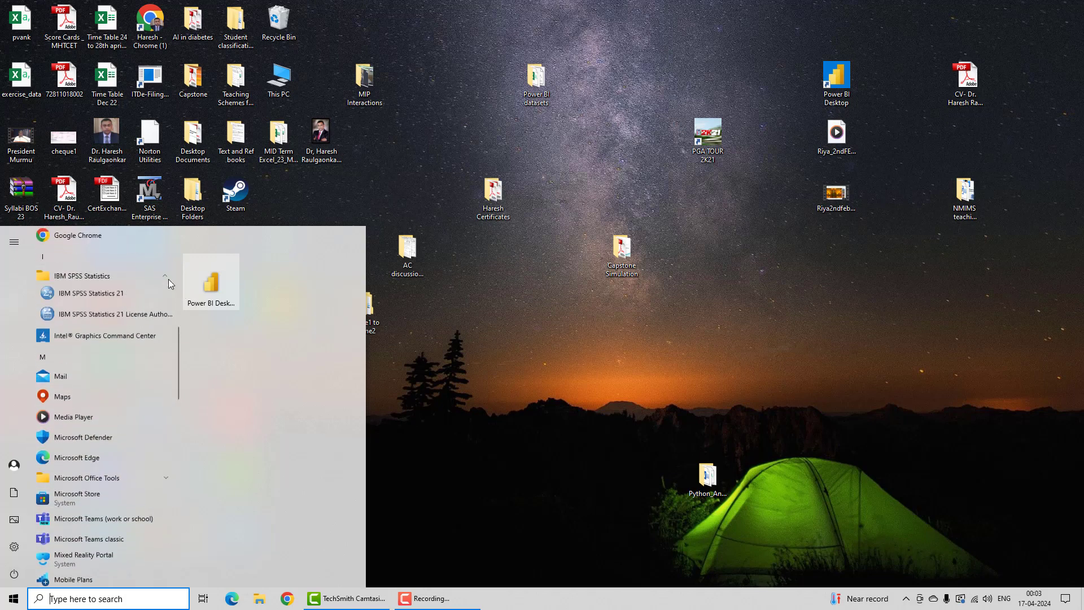
mouse_move(92, 306)
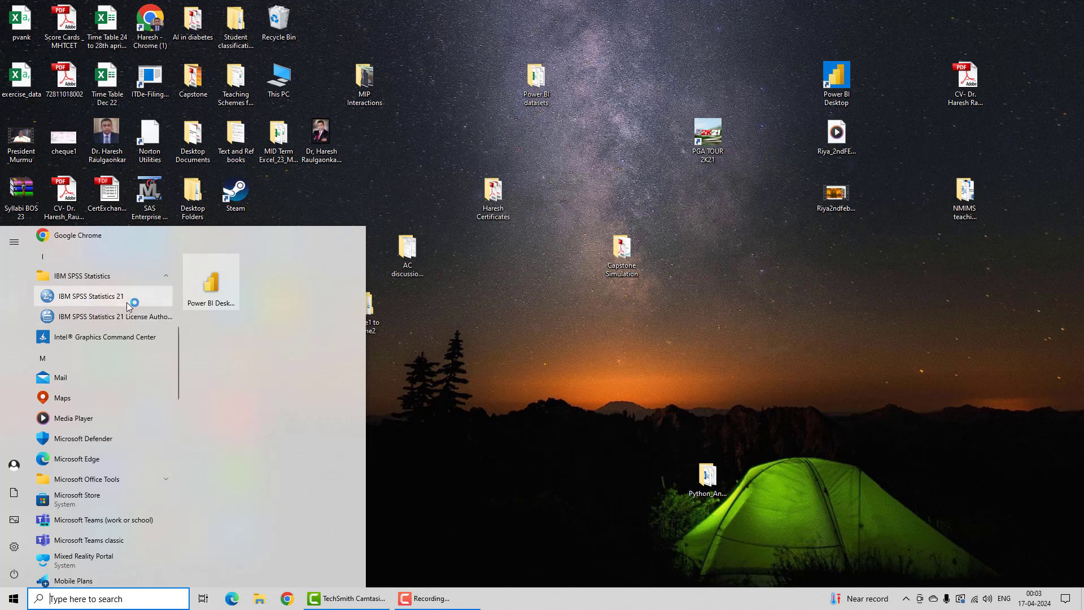
mouse_move(106, 300)
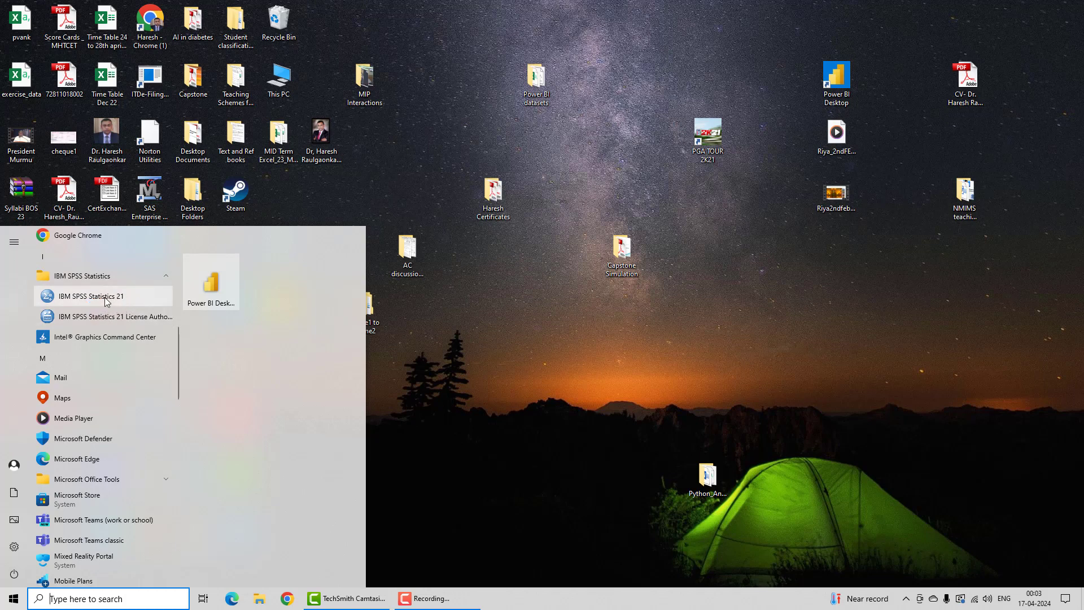
left_click(91, 296)
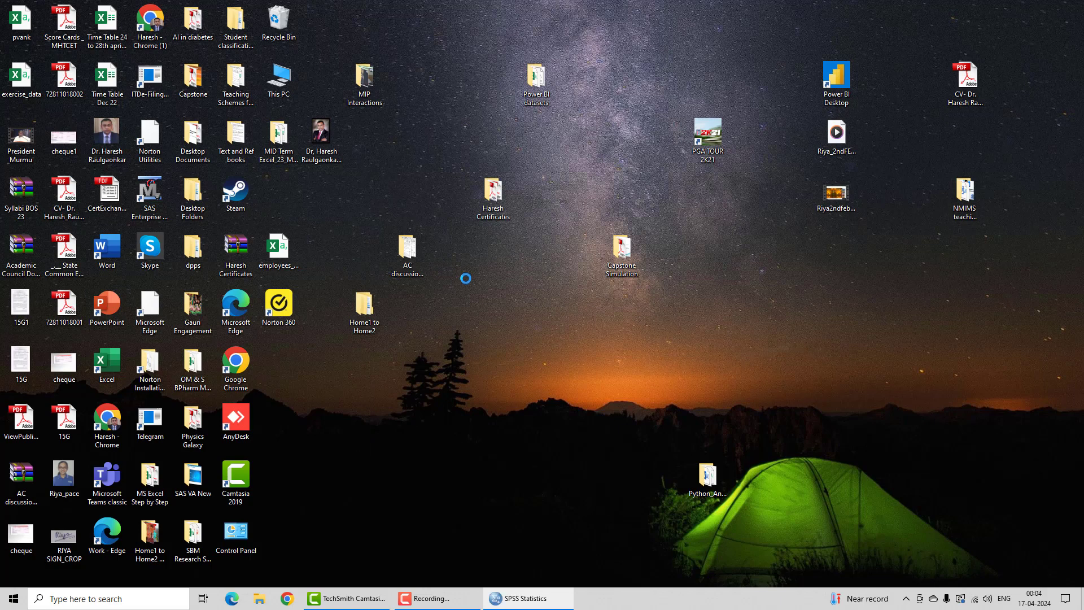
Close the startup dialog, leaving the empty Untitled1 dataset in the Data Editor.
left_click(525, 599)
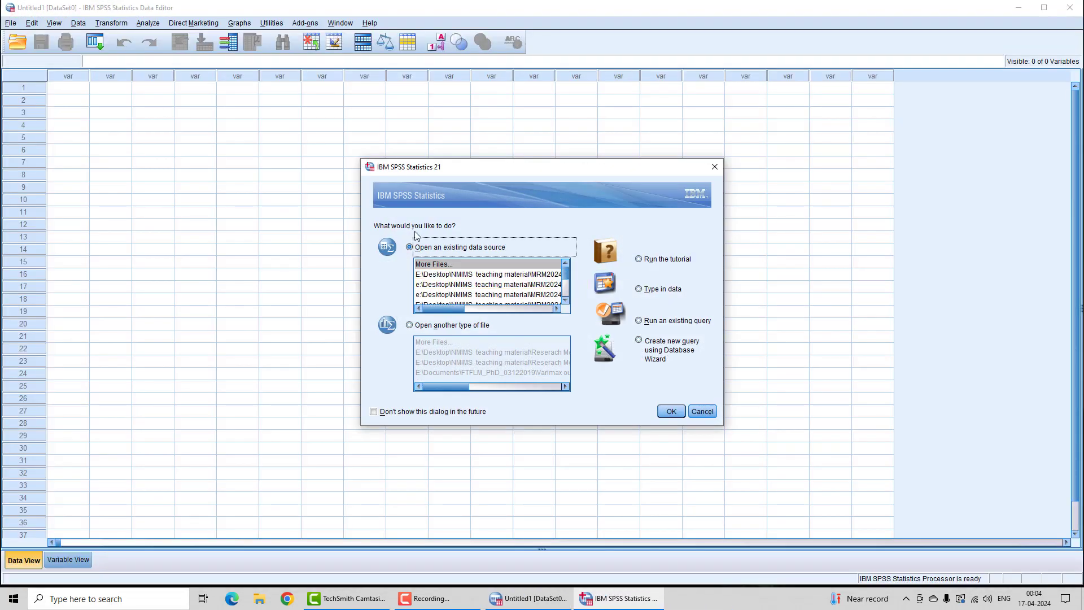
mouse_move(581, 177)
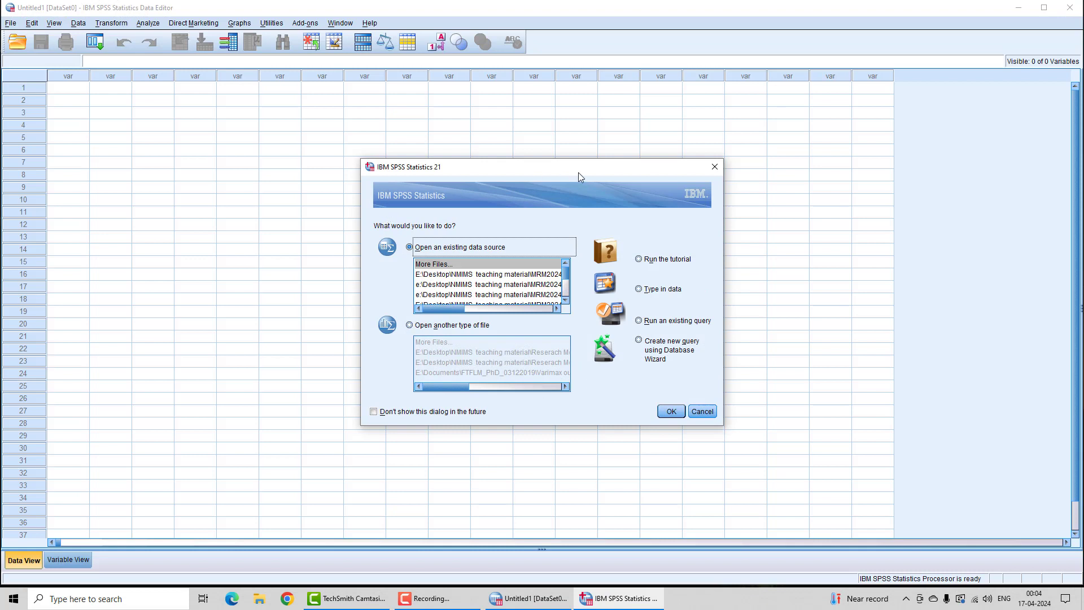
mouse_move(717, 183)
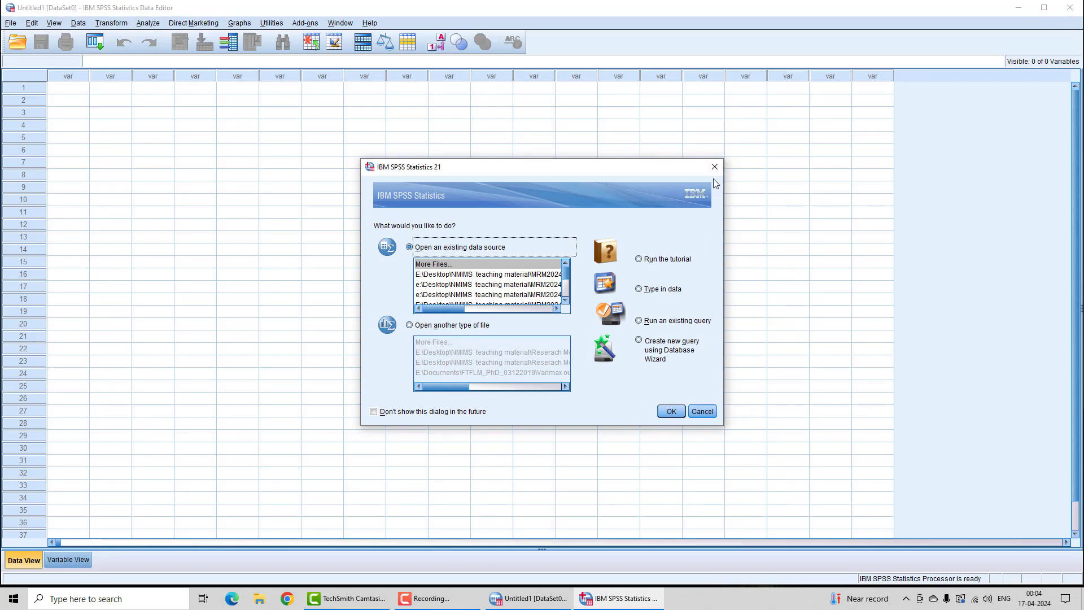
left_click(703, 411)
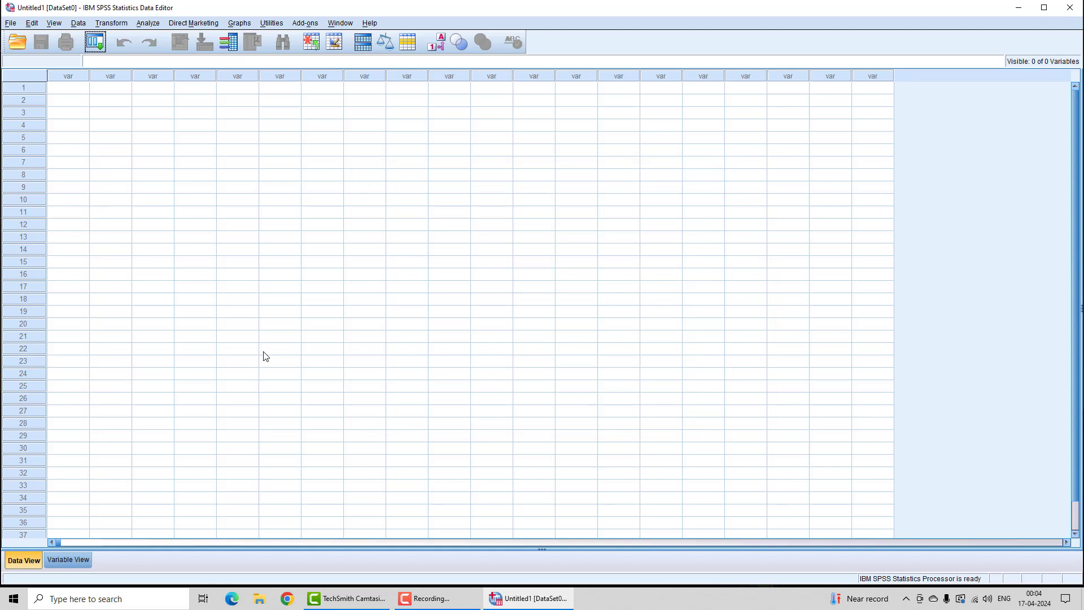
mouse_move(104, 382)
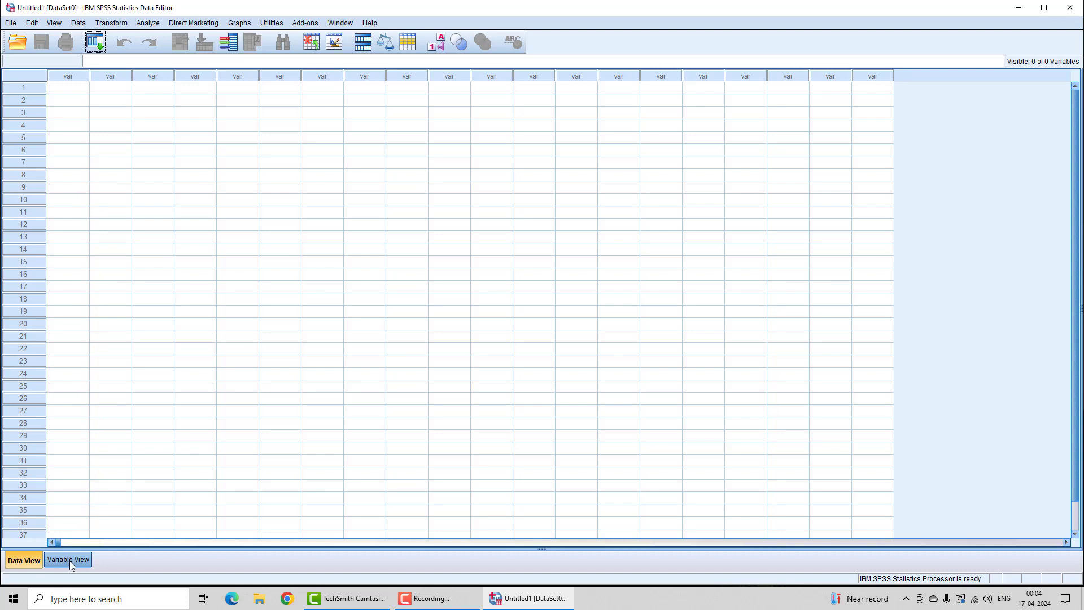
Switch to the Variable View sheet, then return to the Data View grid.
left_click(68, 559)
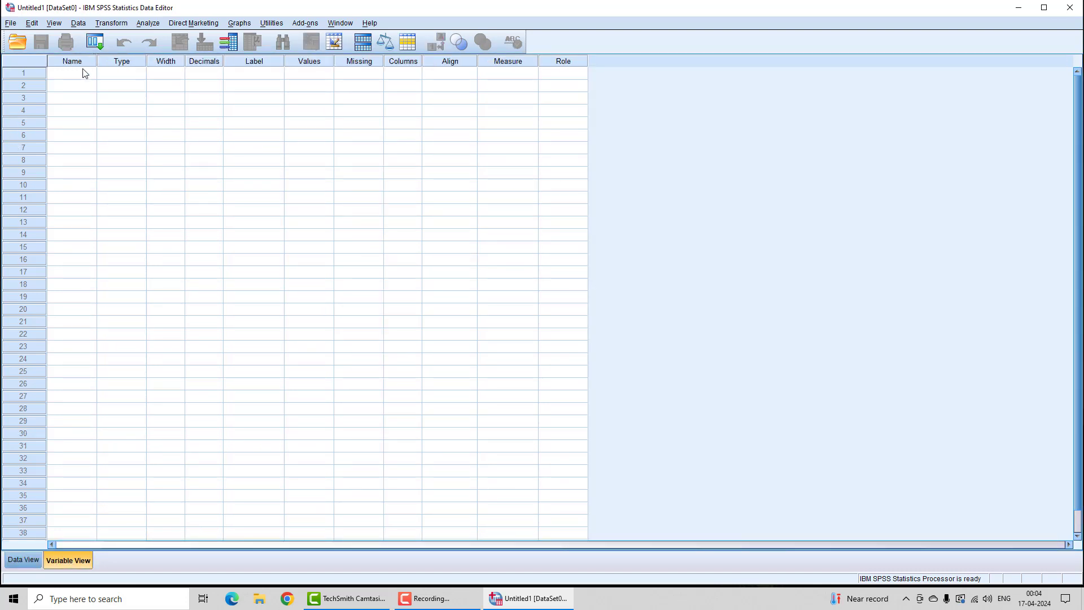
mouse_move(384, 86)
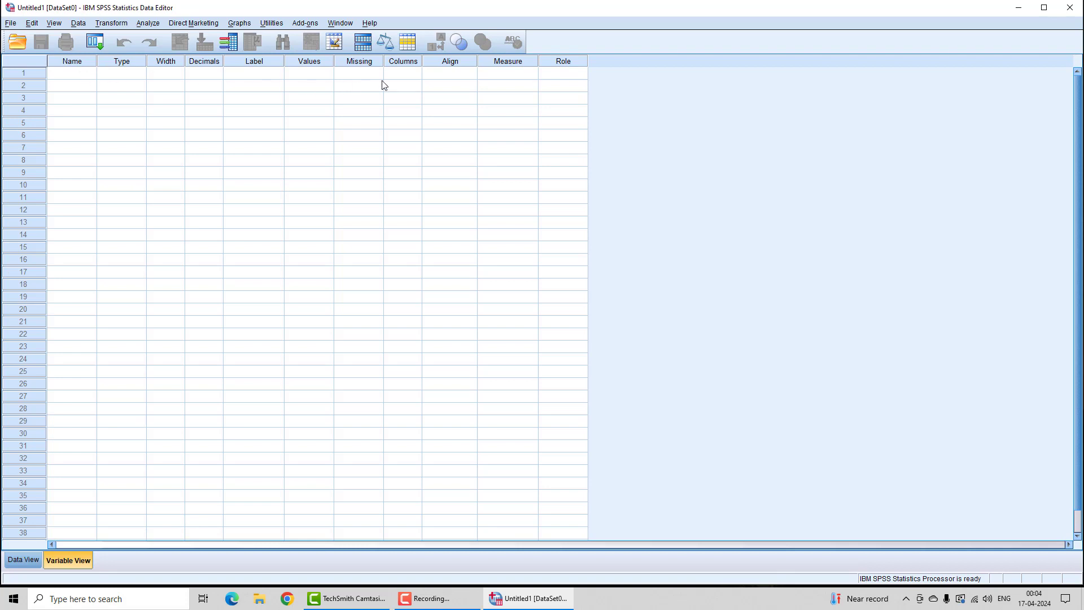
mouse_move(78, 185)
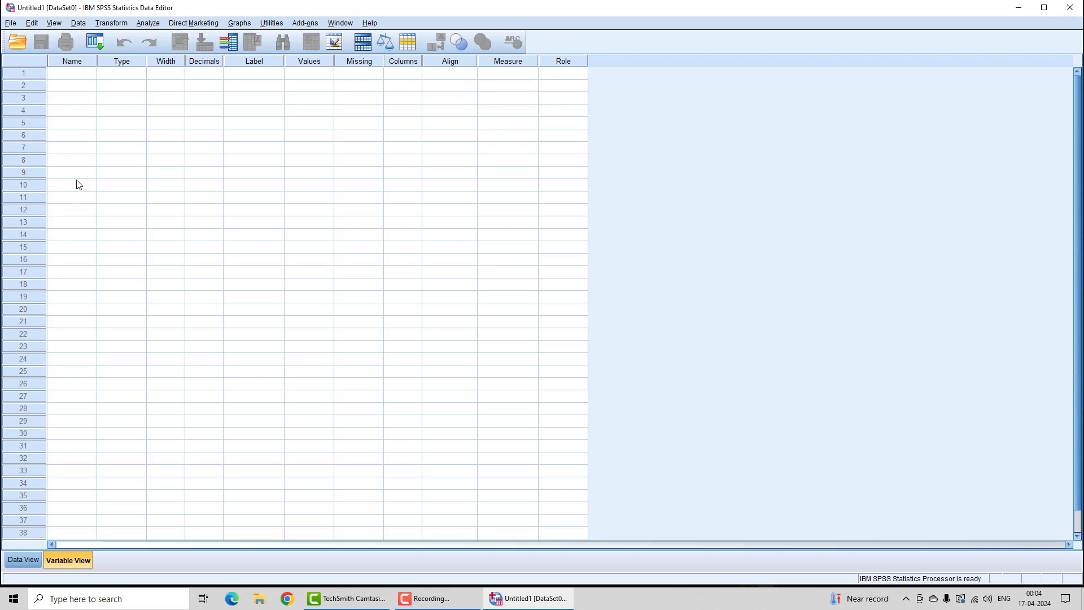
mouse_move(289, 309)
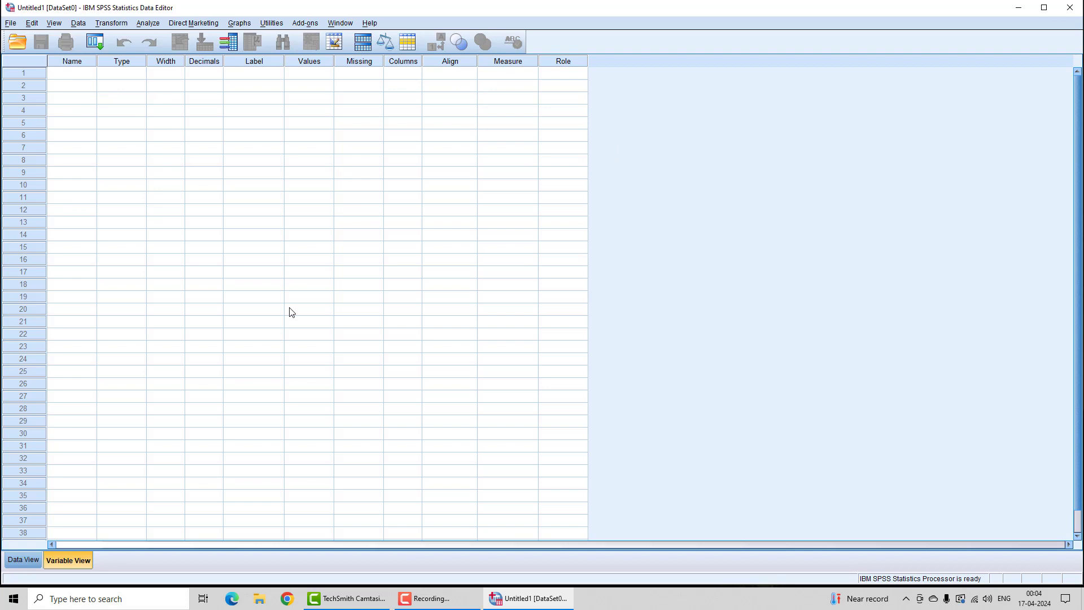
left_click(22, 560)
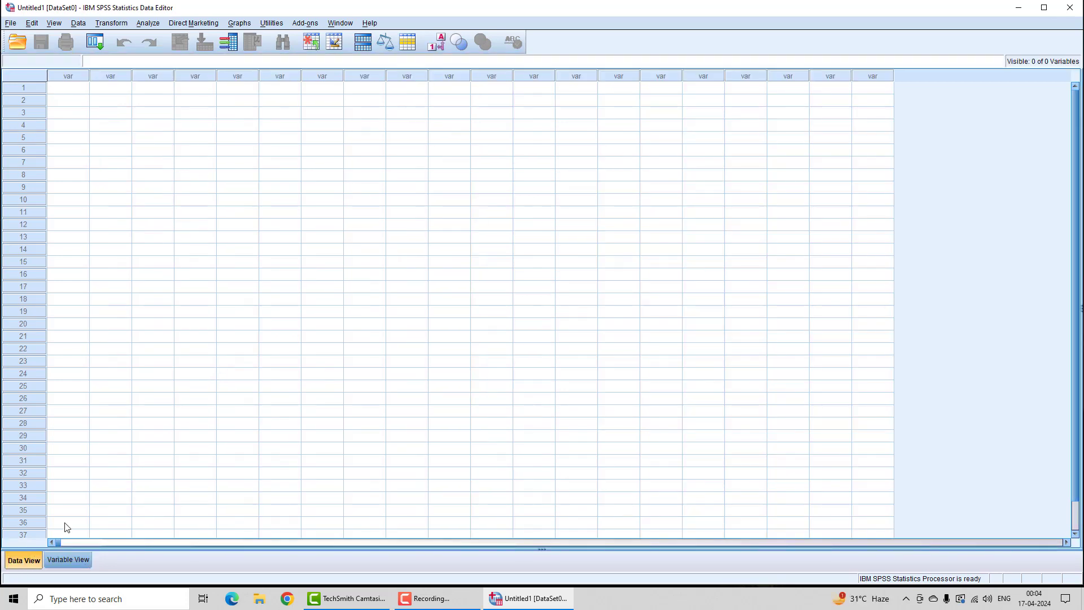
mouse_move(72, 79)
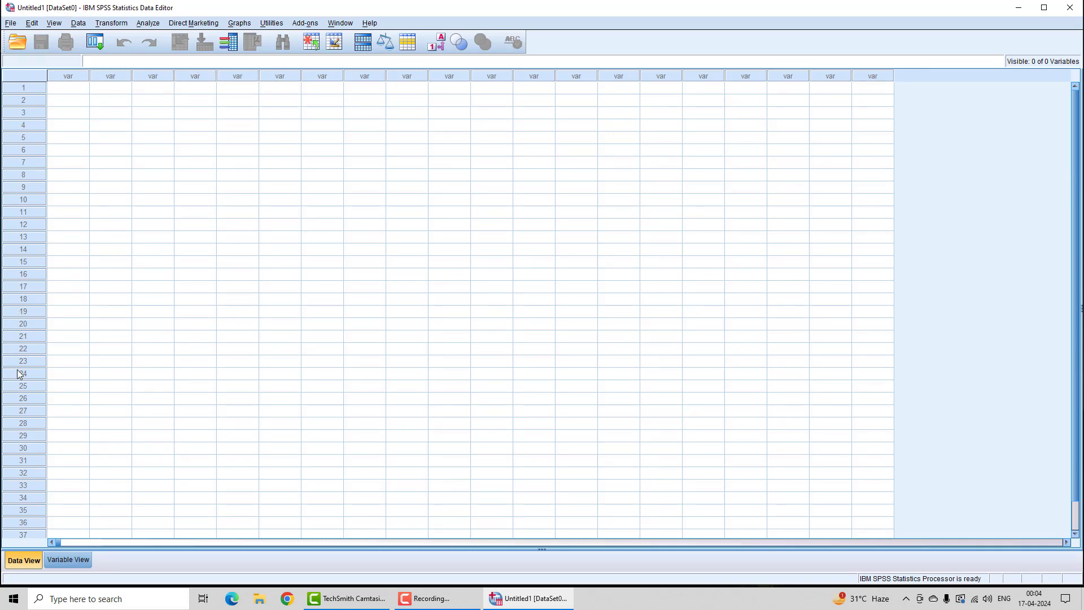
mouse_move(31, 393)
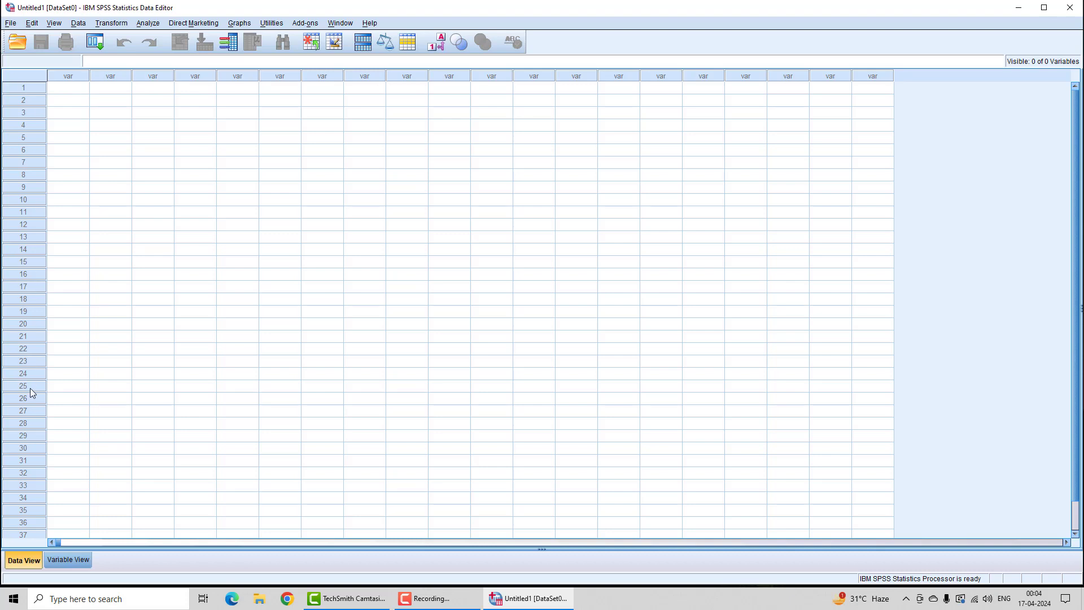
mouse_move(16, 328)
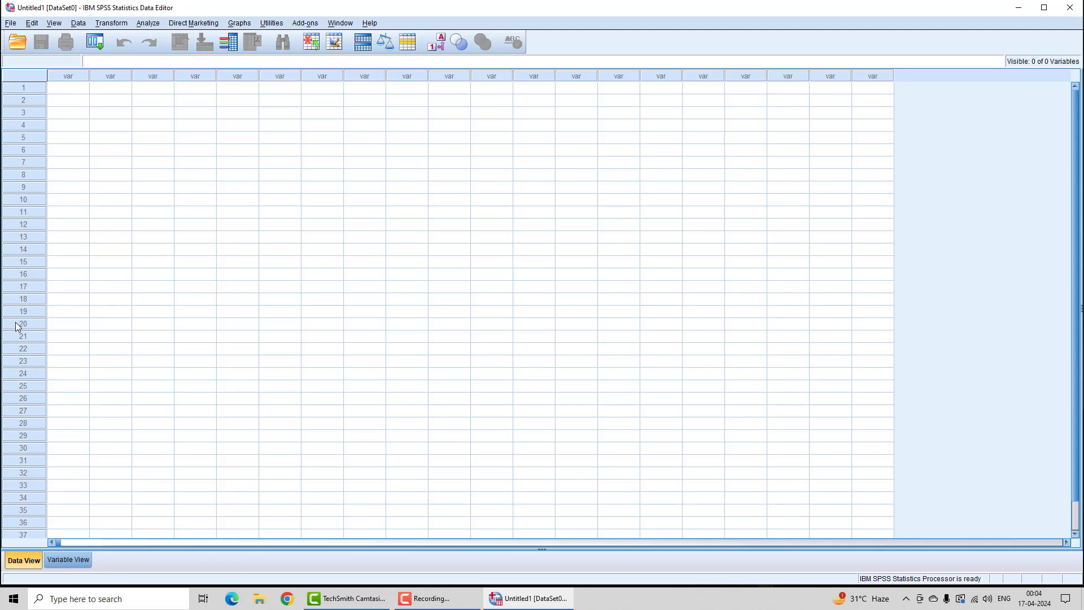
mouse_move(67, 86)
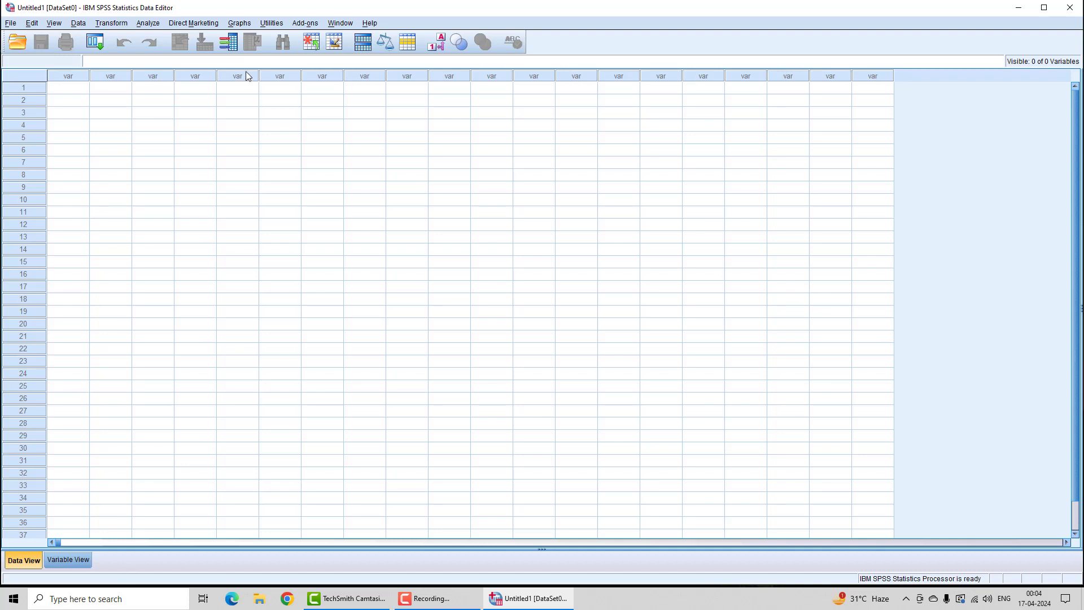
mouse_move(449, 79)
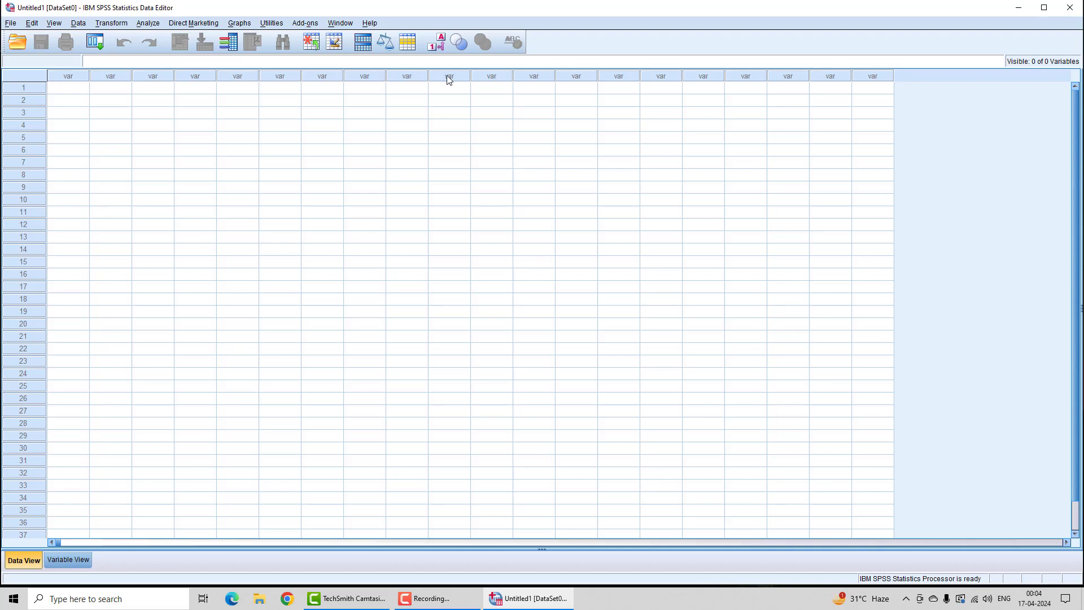
mouse_move(366, 335)
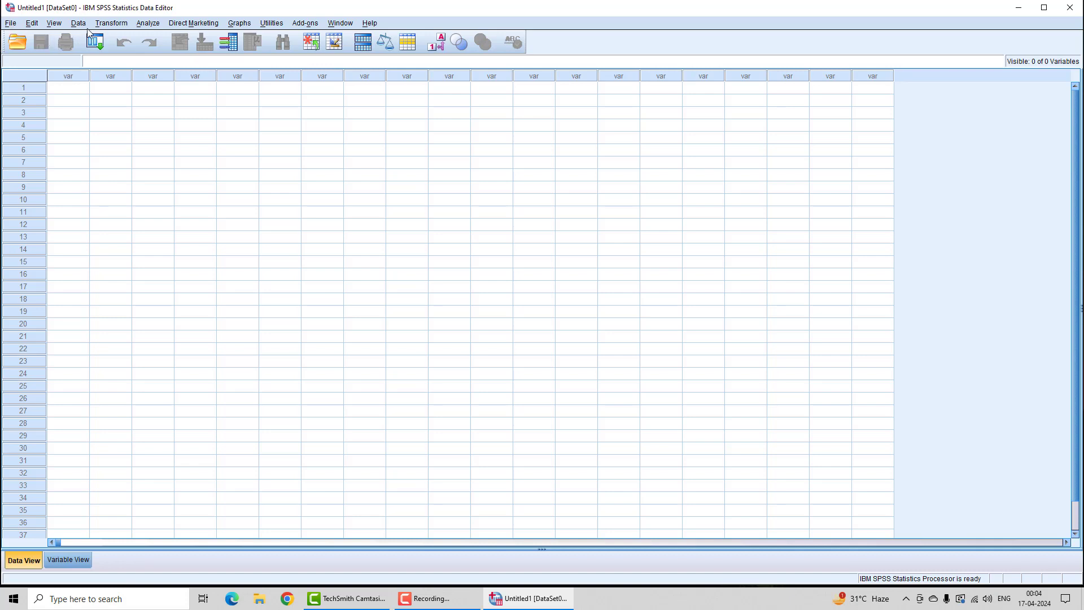
left_click(148, 23)
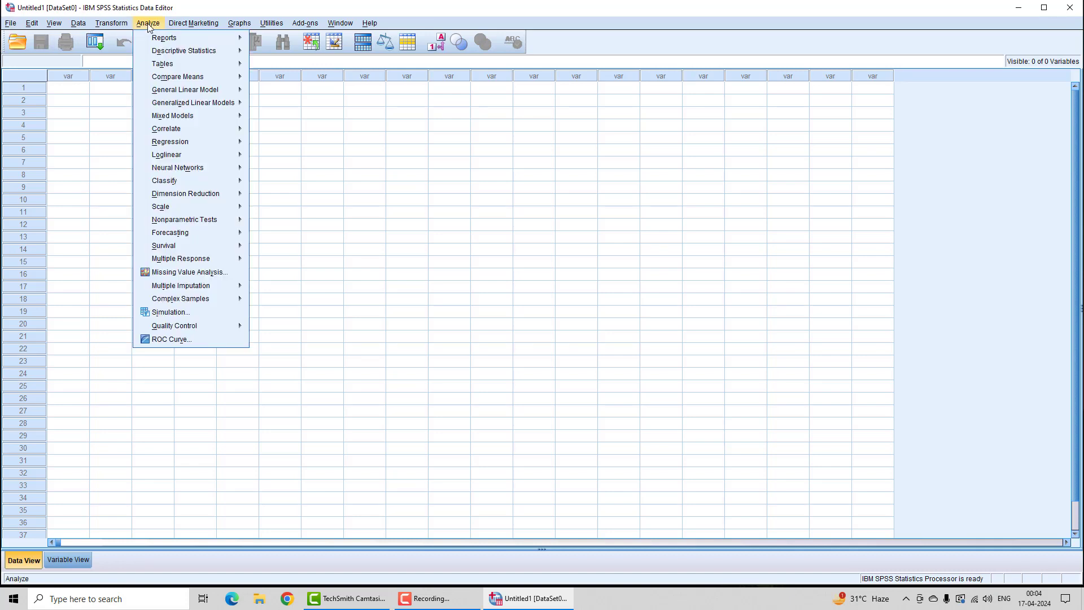
left_click(178, 77)
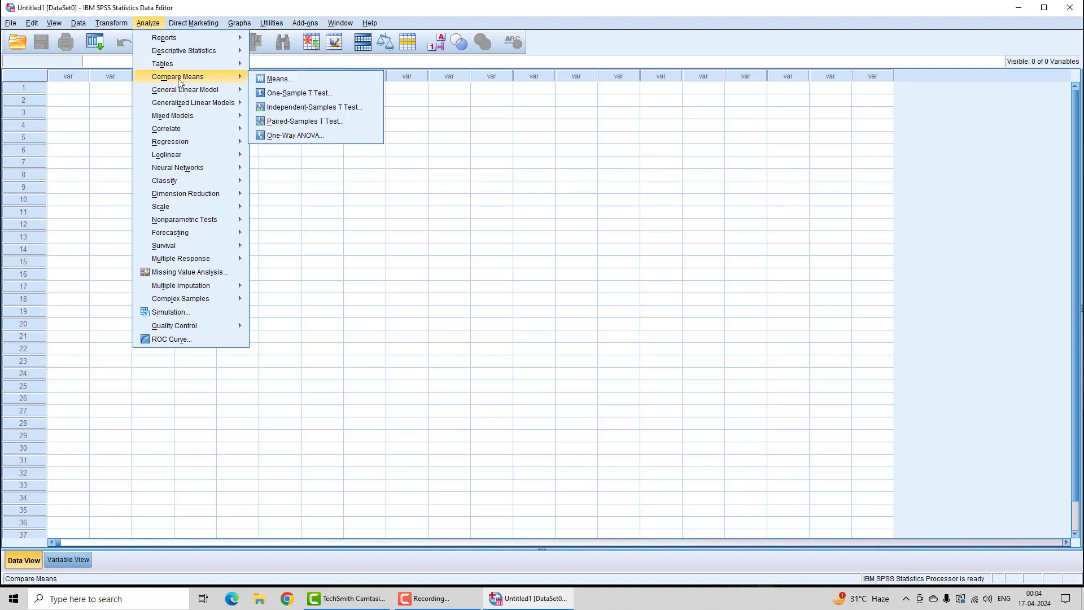
mouse_move(298, 111)
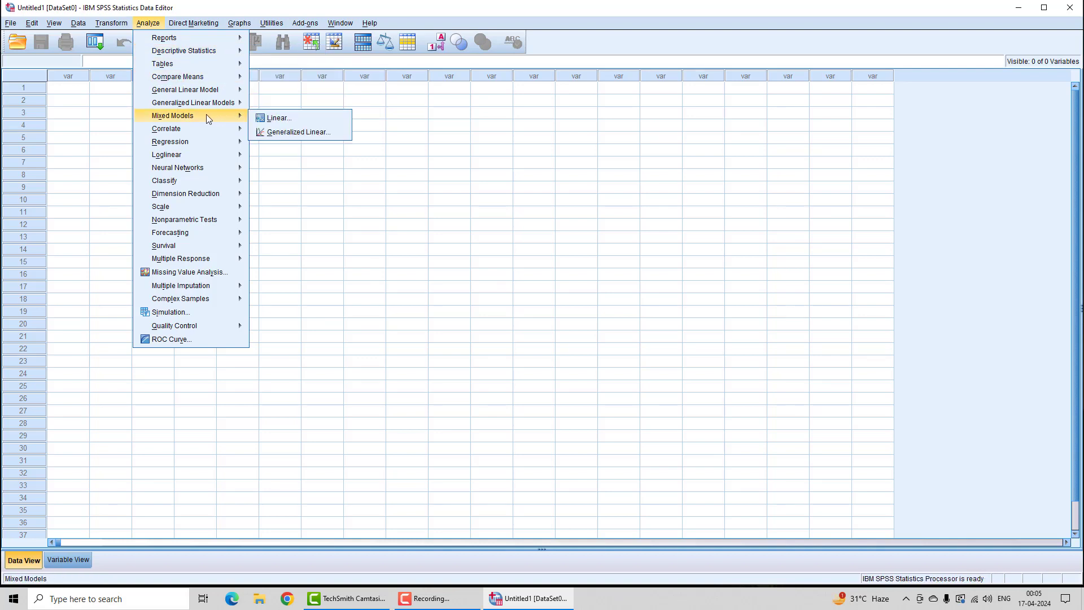
mouse_move(180, 131)
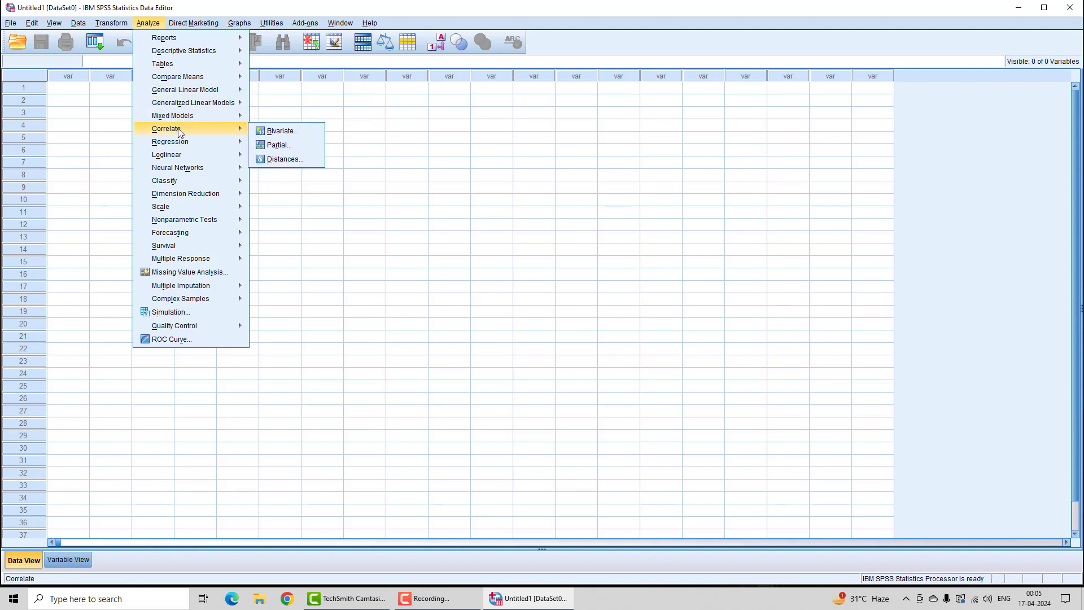
mouse_move(199, 186)
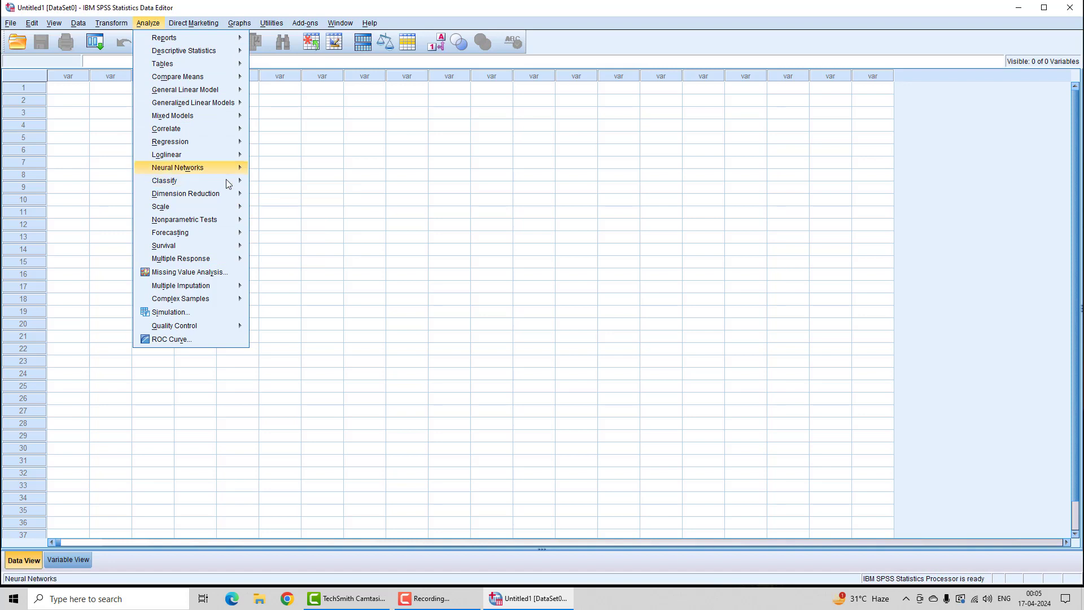
mouse_move(169, 232)
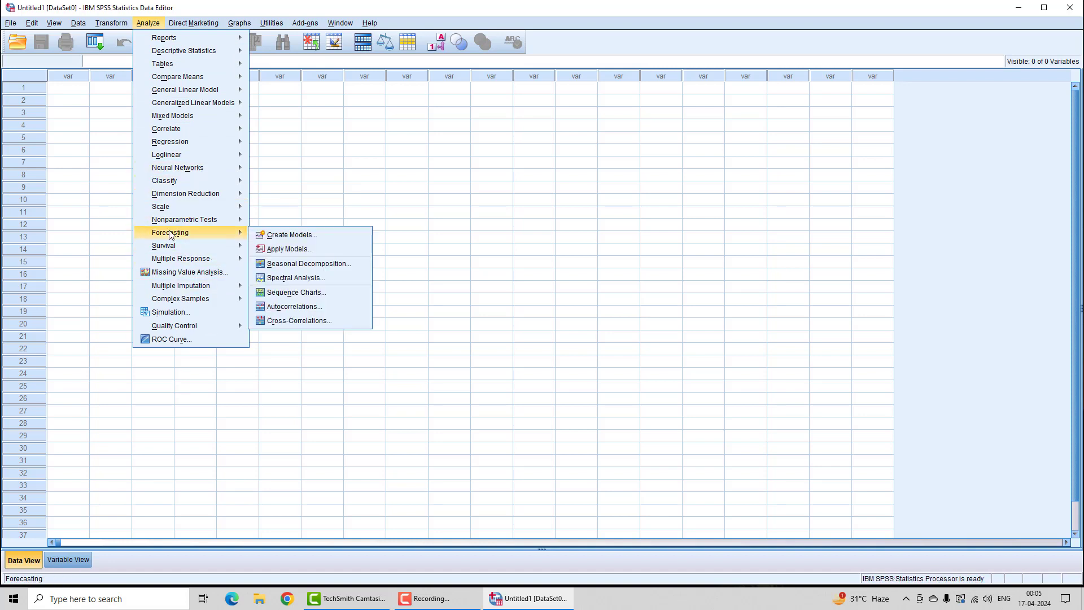
mouse_move(212, 230)
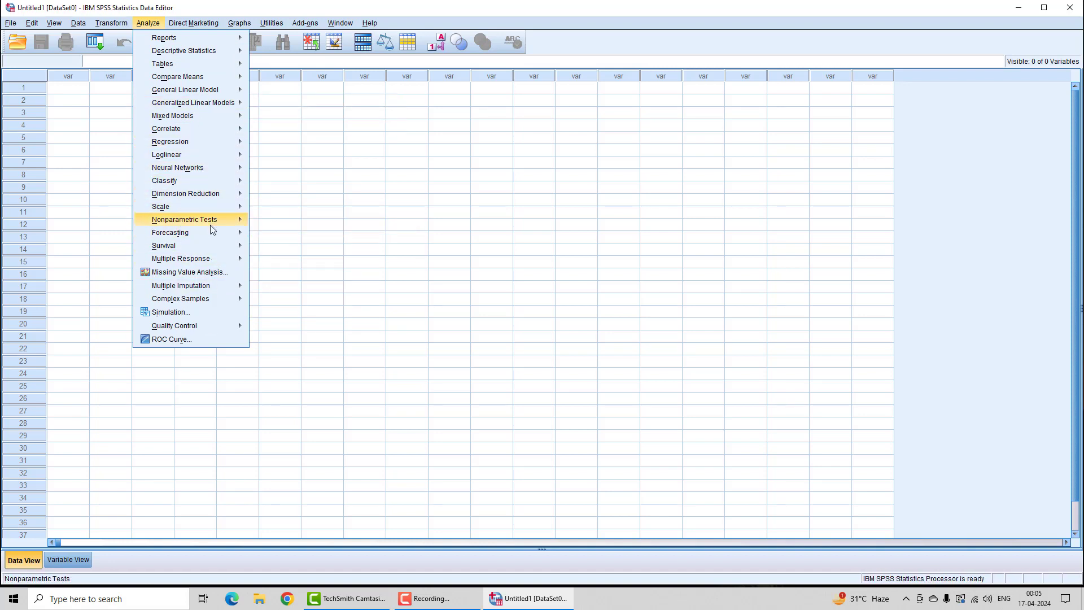
left_click(184, 219)
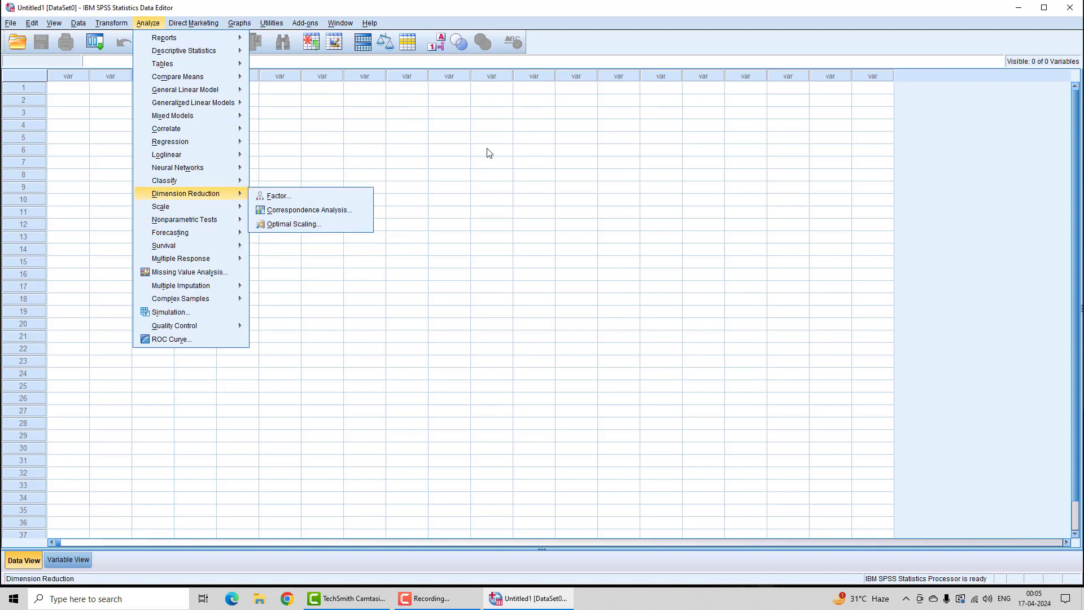
left_click(449, 162)
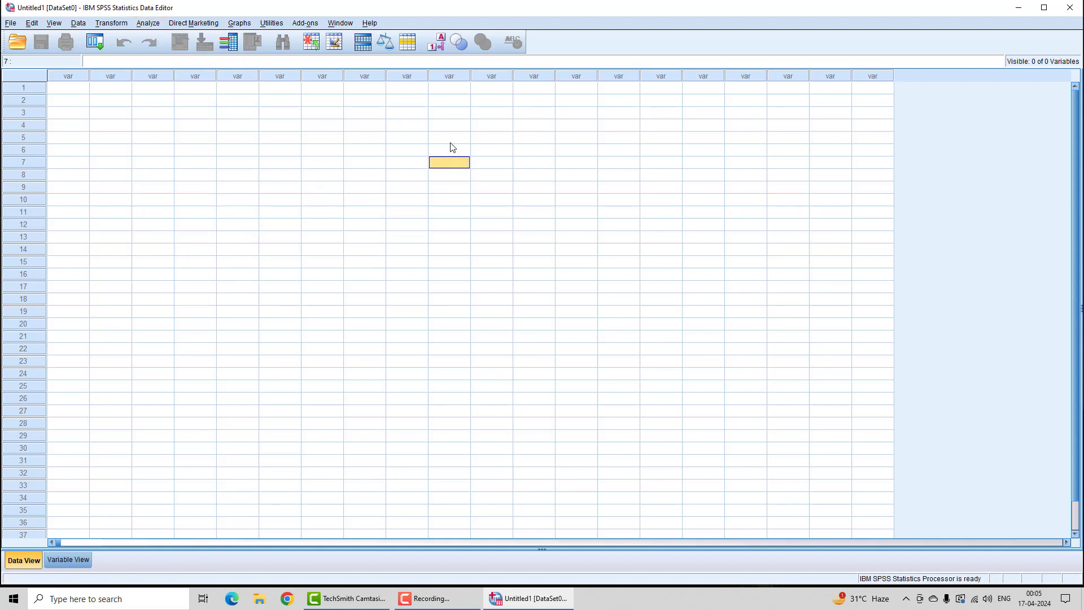
mouse_move(456, 288)
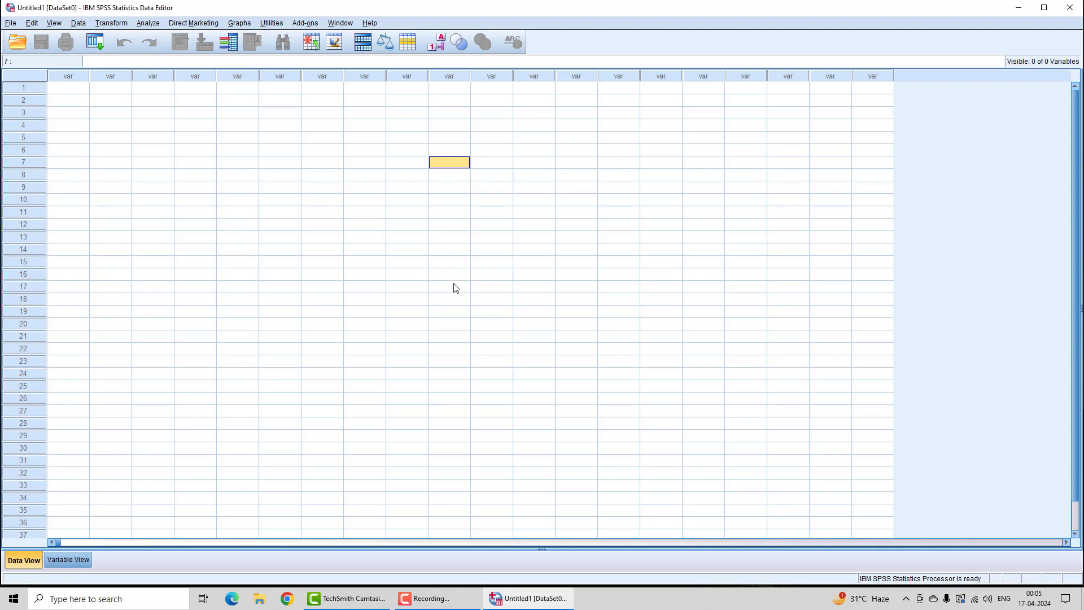
mouse_move(460, 262)
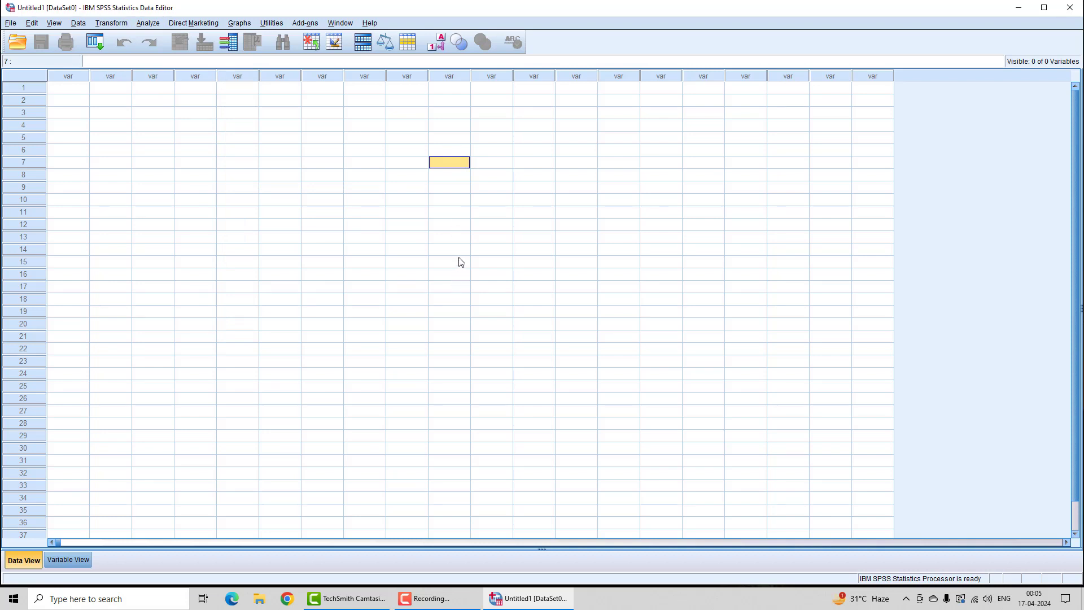
mouse_move(461, 264)
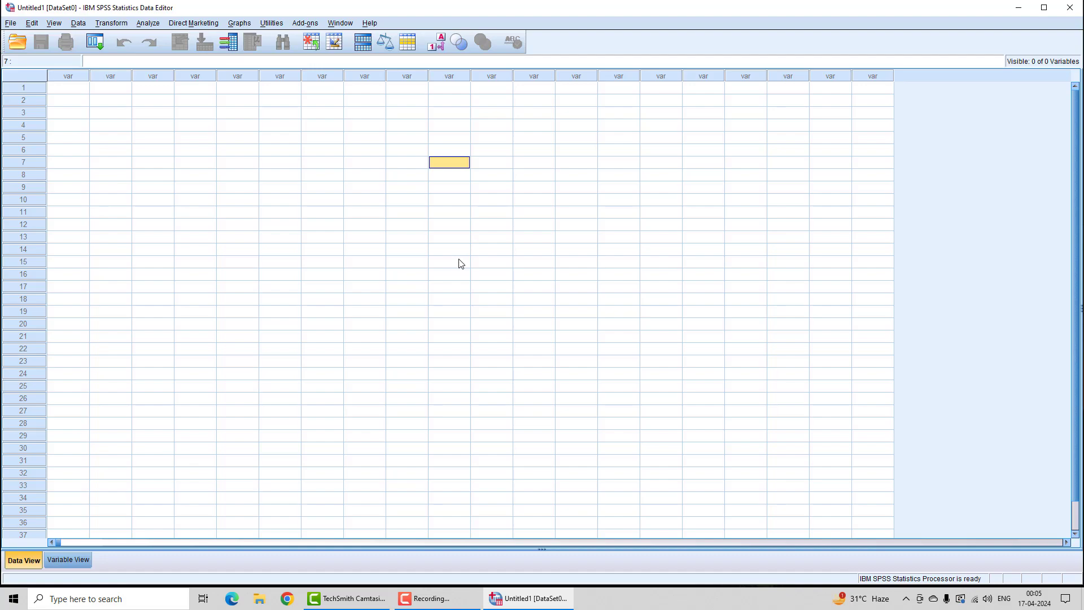